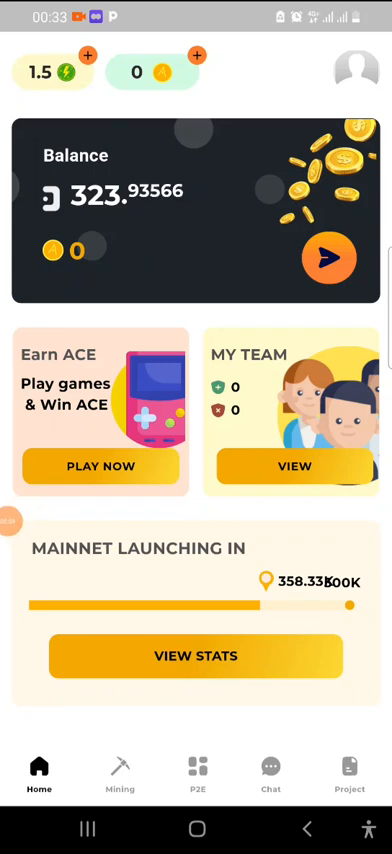
# Step: Browse the P2E games list and home balance, then show Project stats: 358.34K users, 99.51K active miners
pyautogui.click(196, 768)
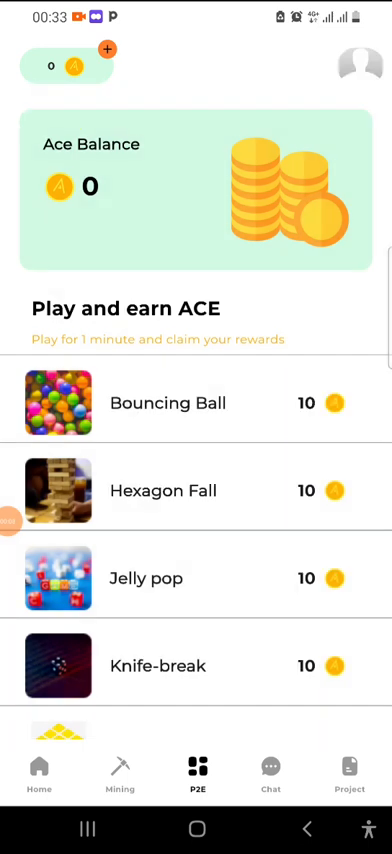
pyautogui.click(38, 764)
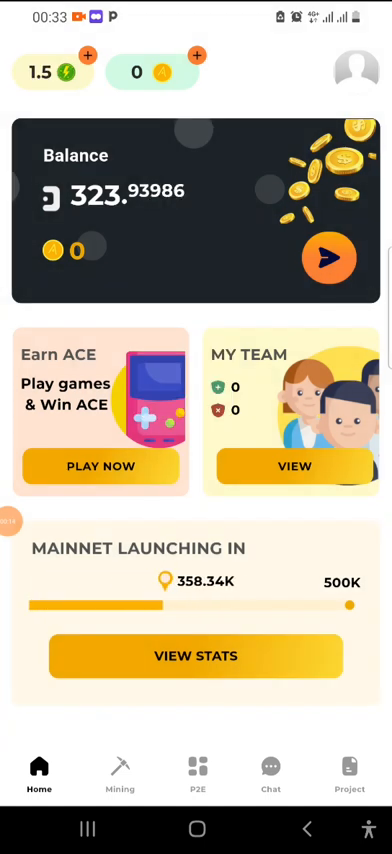
pyautogui.click(348, 764)
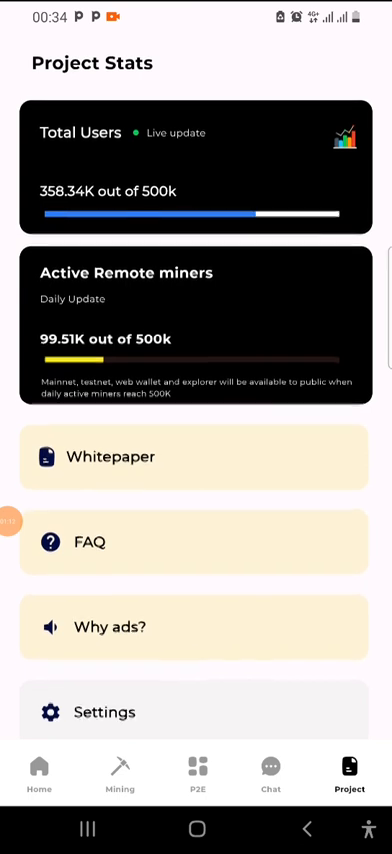
# Step: Show the mining screen with a 324.01042 balance and 1.5/hr rate
pyautogui.click(40, 768)
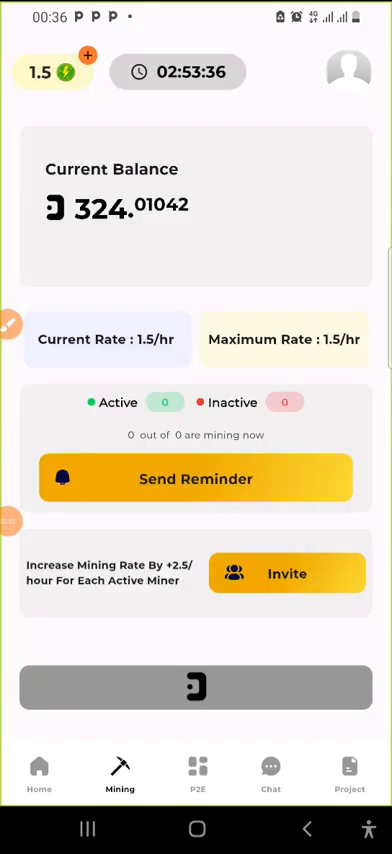
# Step: Return via Home to Project stats, now showing 99.49K active remote miners of 358.34K users
pyautogui.click(40, 766)
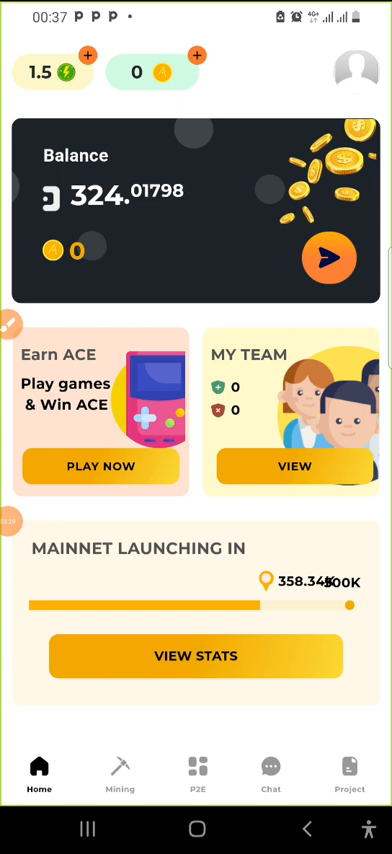
pyautogui.click(196, 656)
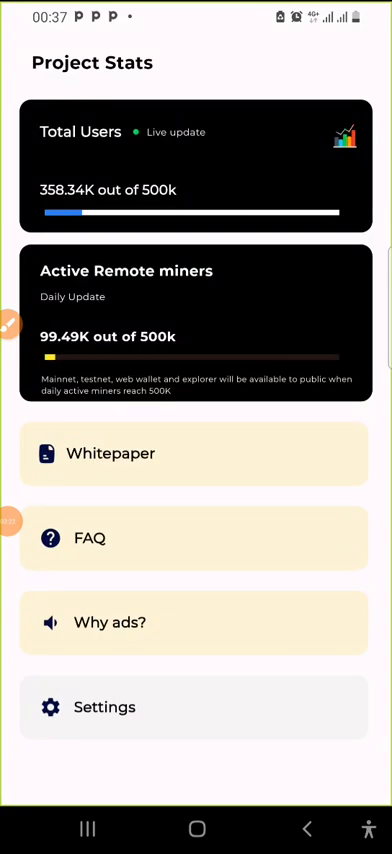